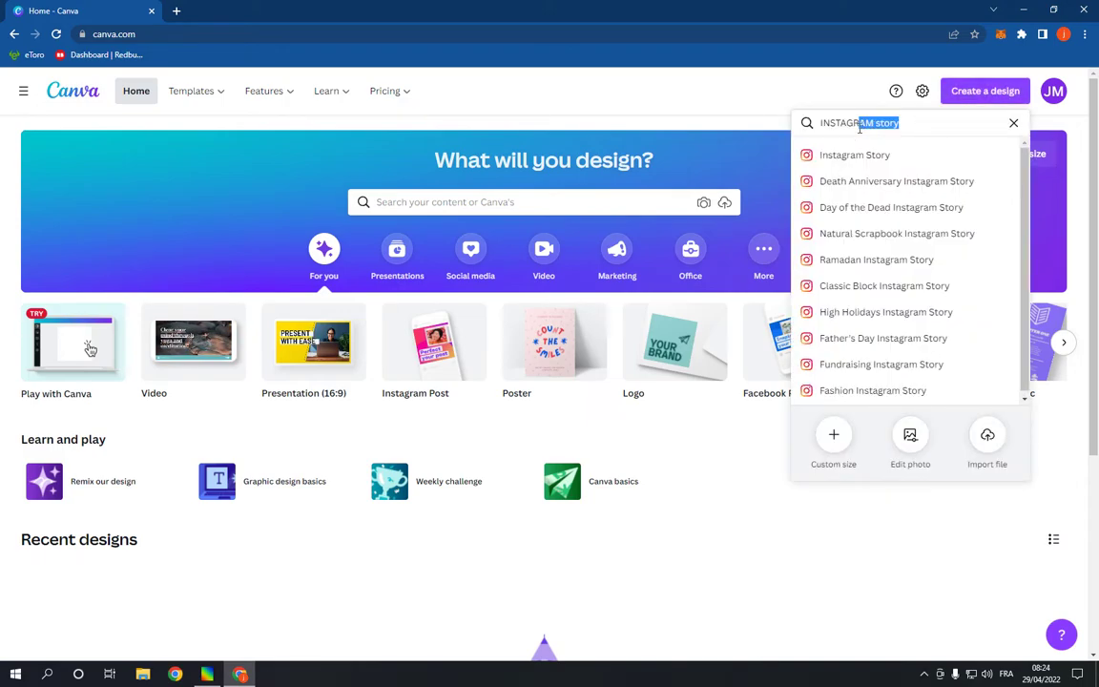
- Start a new blank Instagram Story design from the 'Instagram story' suggestion
{"action": "left_click", "coordinate": [855, 155]}
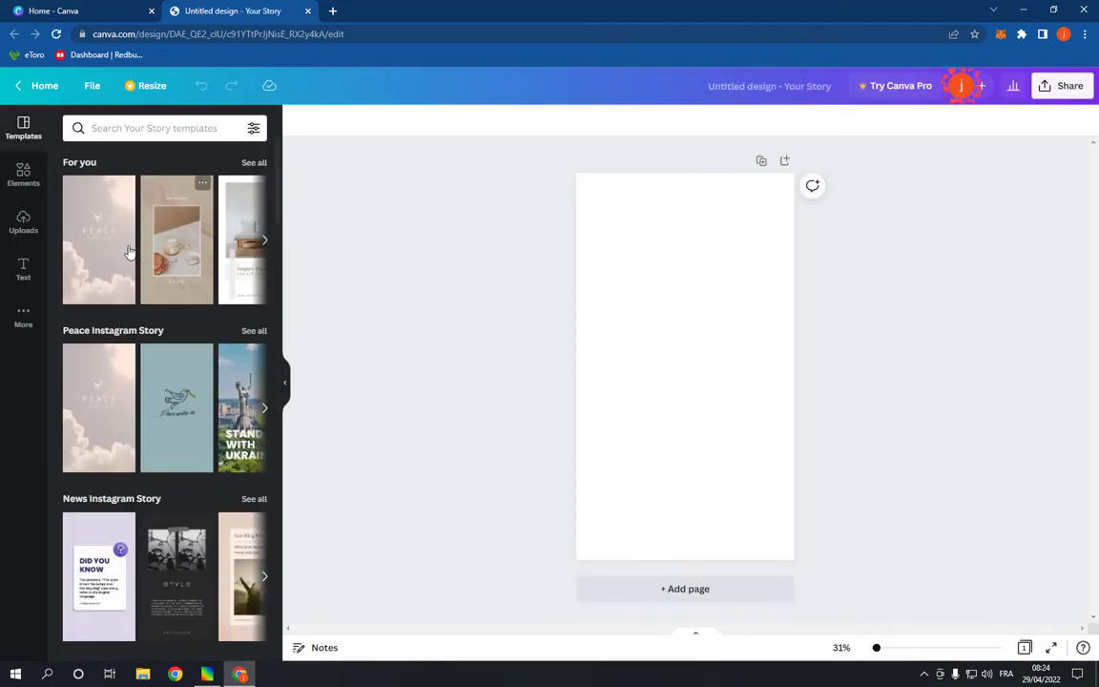
- Apply the beach-photo 'Summer Memories' template from the Snapshots Instagram Story collection
{"action": "scroll", "scroll_direction": "down", "scroll_amount": 3}
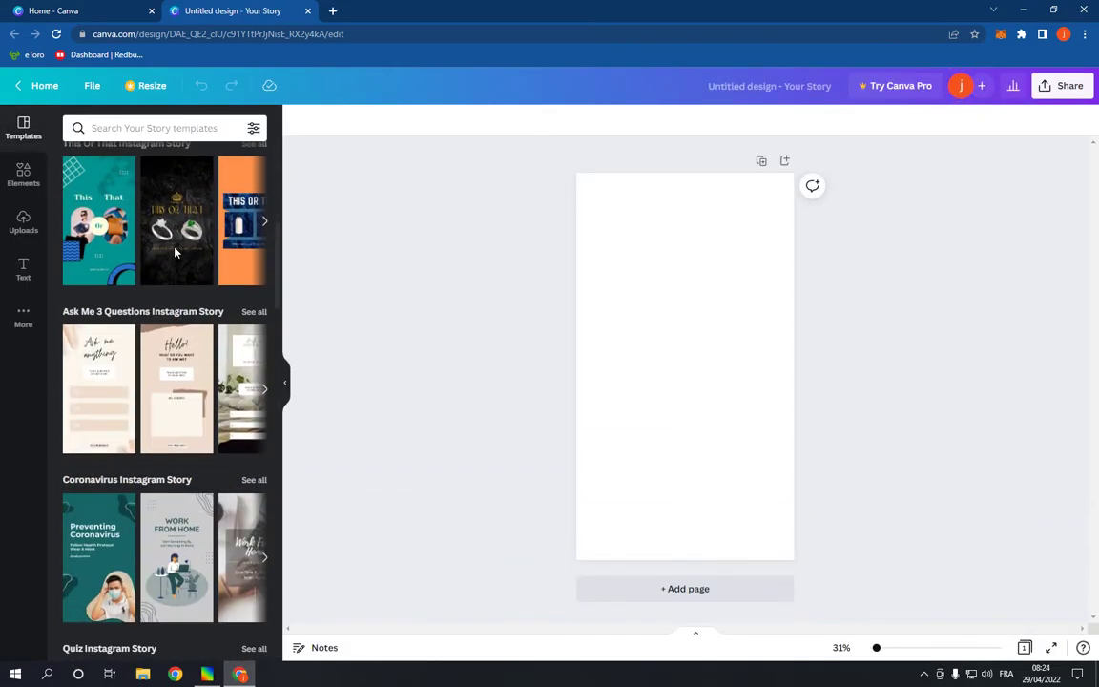
{"action": "scroll", "scroll_direction": "down", "scroll_amount": 3}
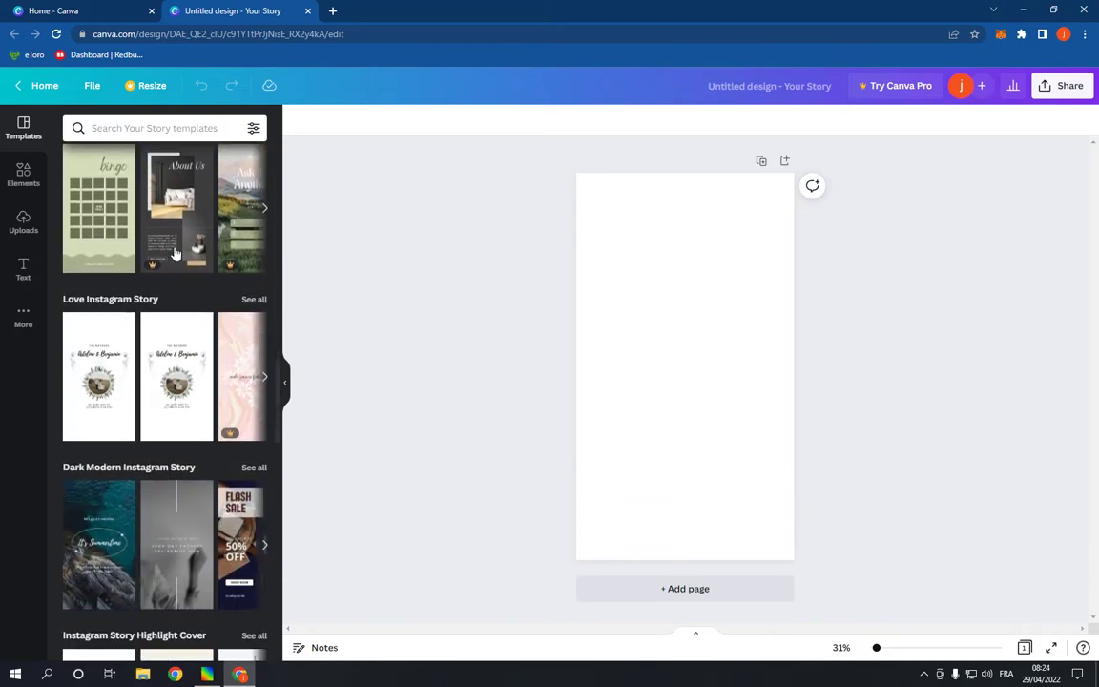
{"action": "scroll", "scroll_direction": "down", "scroll_amount": 3}
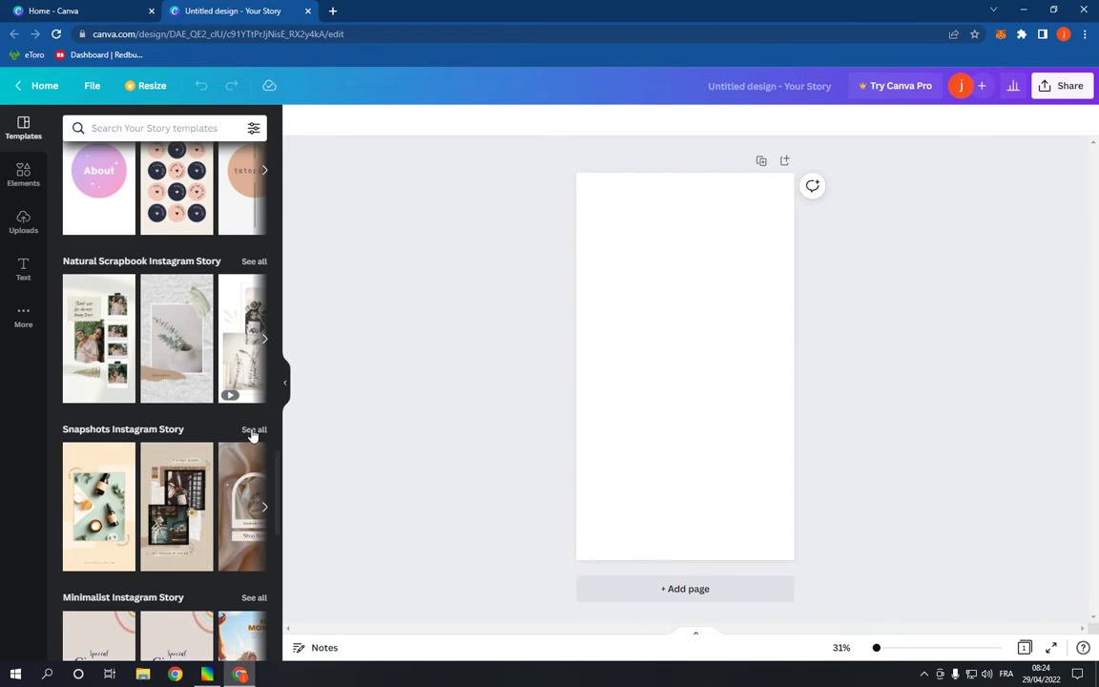
{"action": "left_click", "coordinate": [253, 430]}
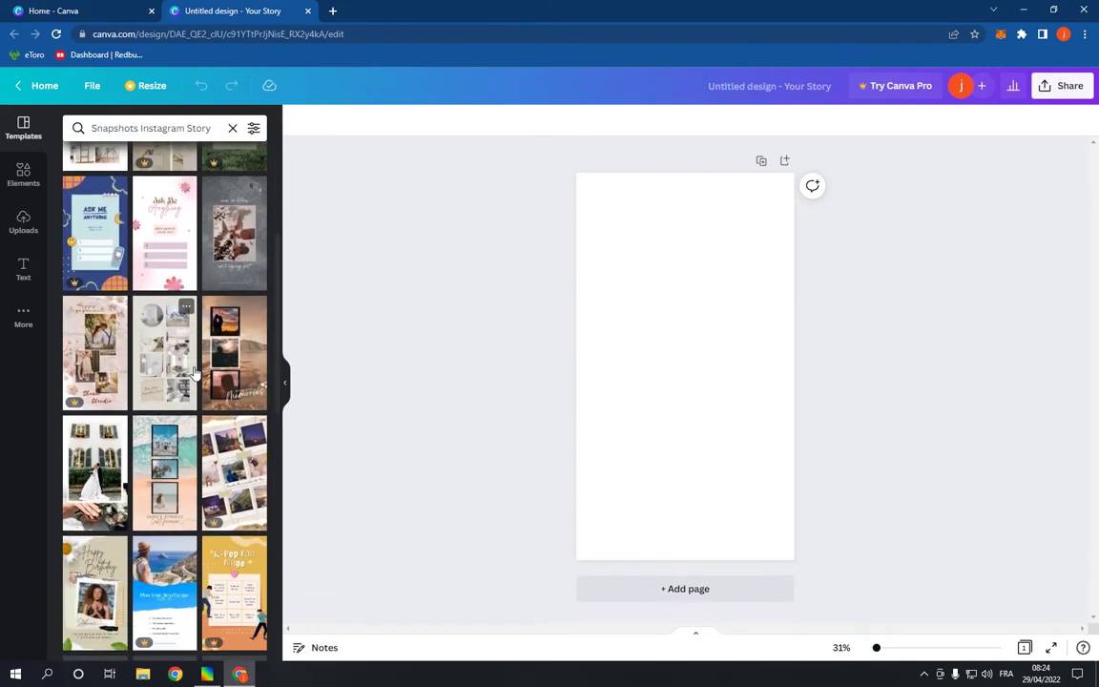
{"action": "left_click", "coordinate": [164, 296]}
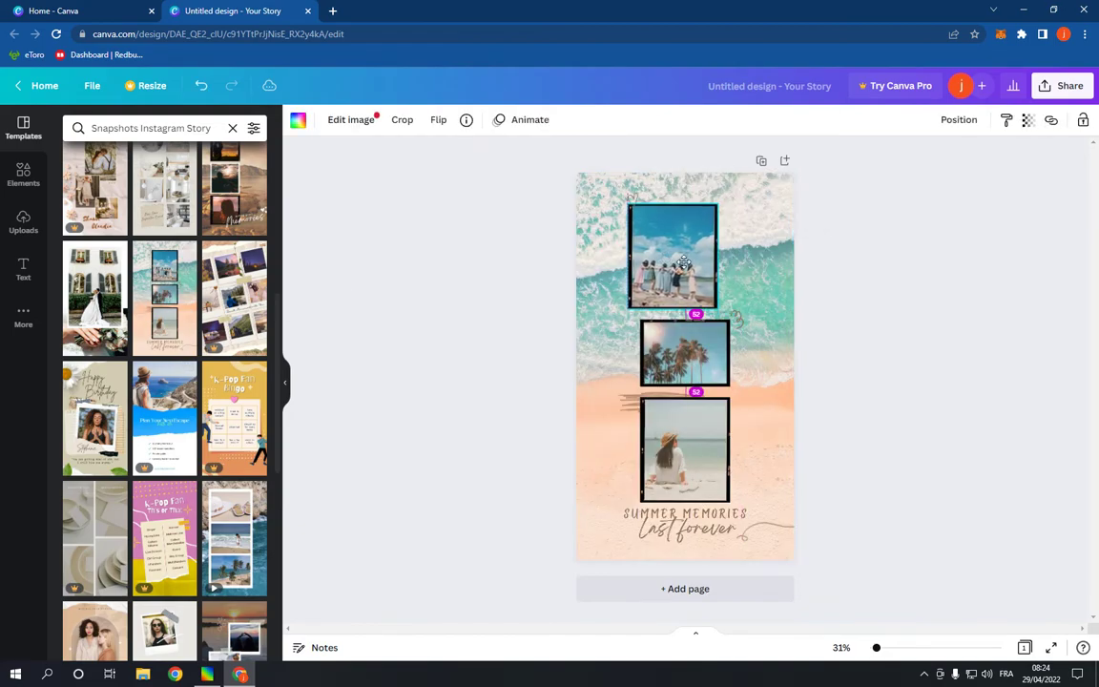
{"action": "left_click", "coordinate": [672, 252]}
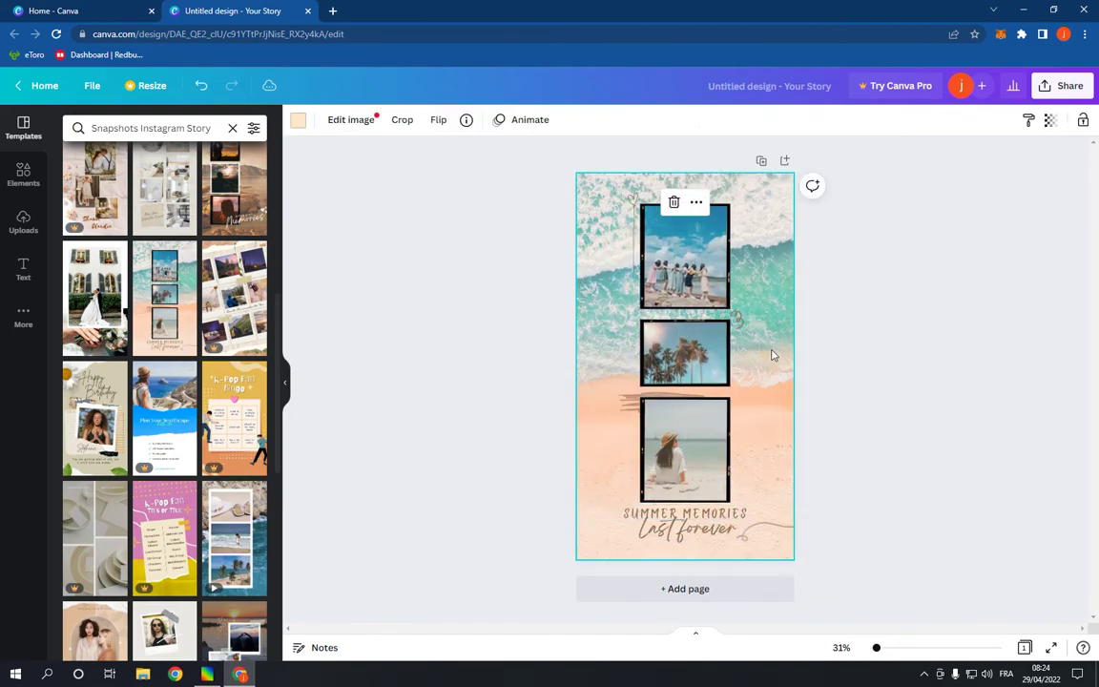
{"action": "mouse_move", "coordinate": [596, 336]}
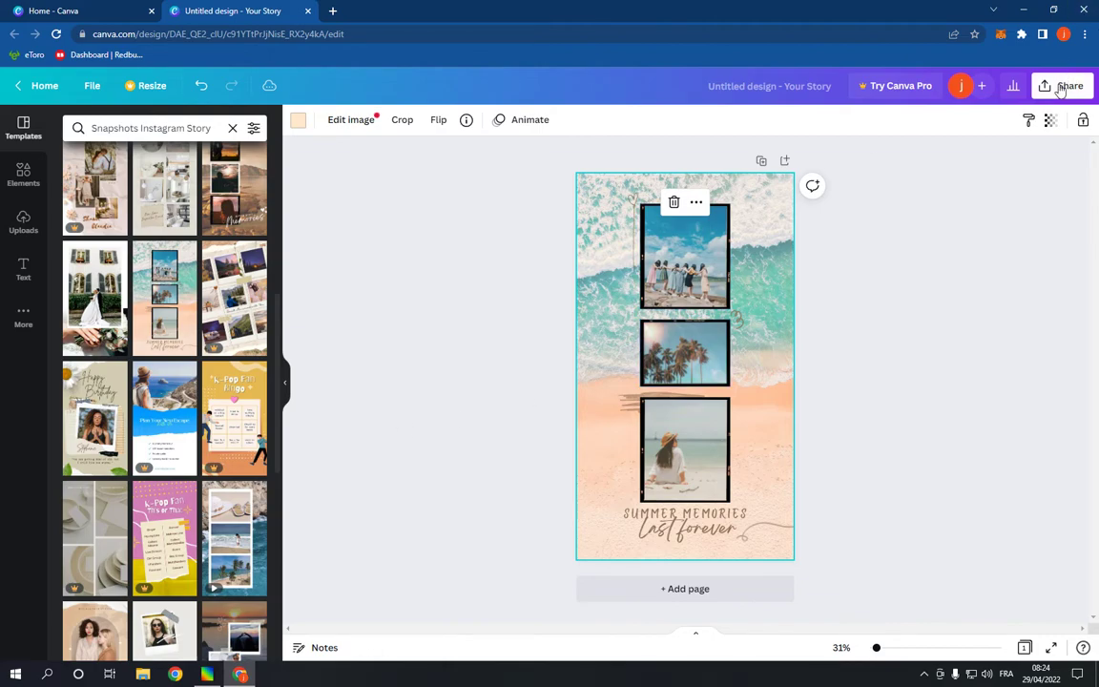
{"action": "left_click", "coordinate": [1069, 86]}
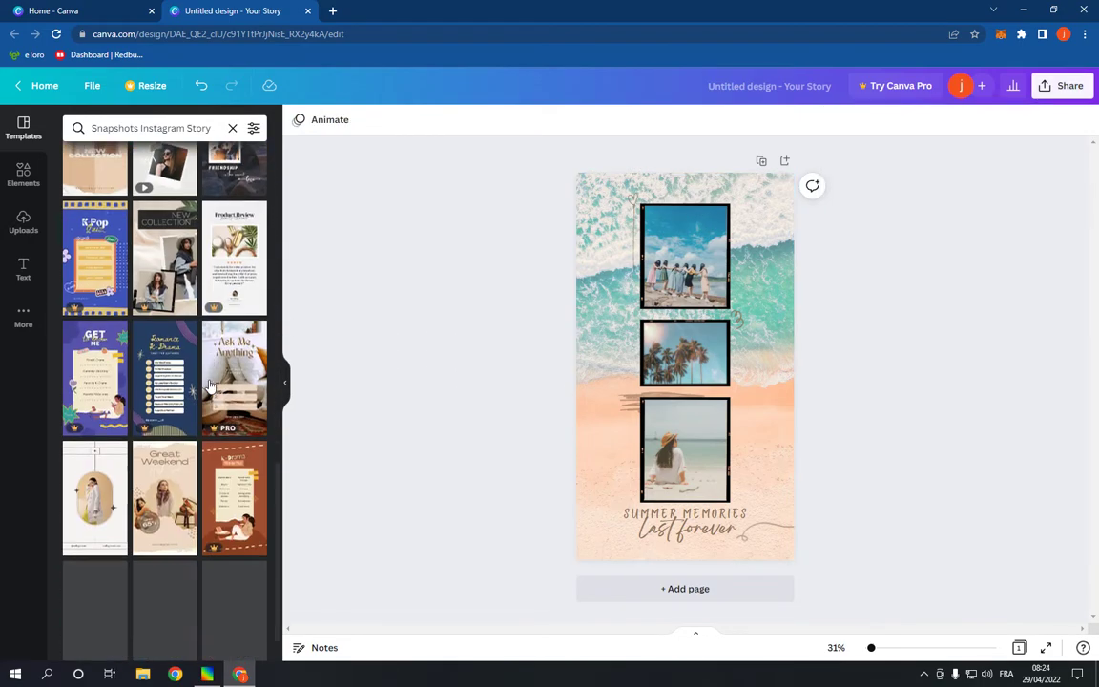
- Clear the 'Snapshots Instagram Story' search and browse the full Story template categories
{"action": "scroll", "scroll_direction": "down", "scroll_amount": 3}
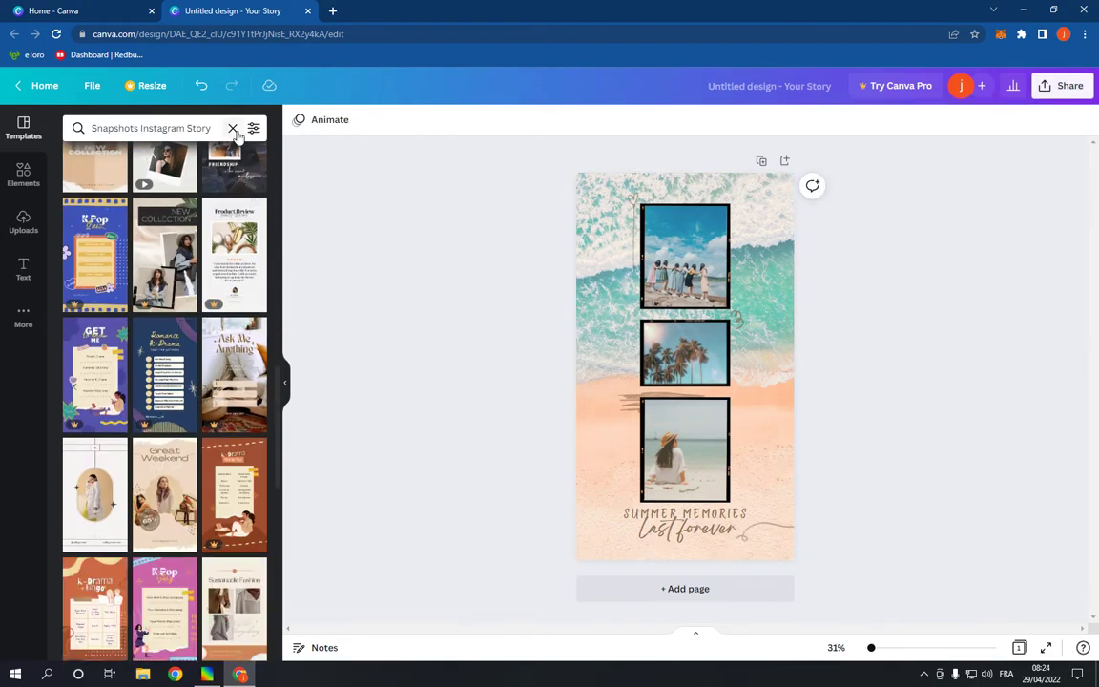
{"action": "left_click", "coordinate": [232, 128]}
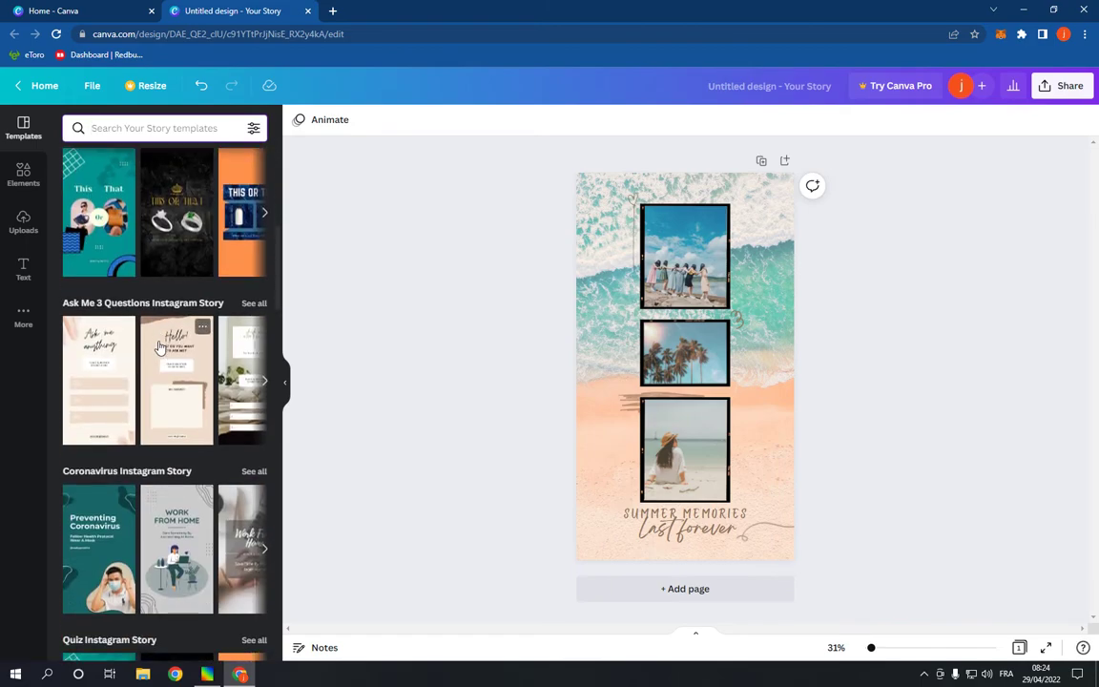
{"action": "scroll", "scroll_direction": "down", "scroll_amount": 3}
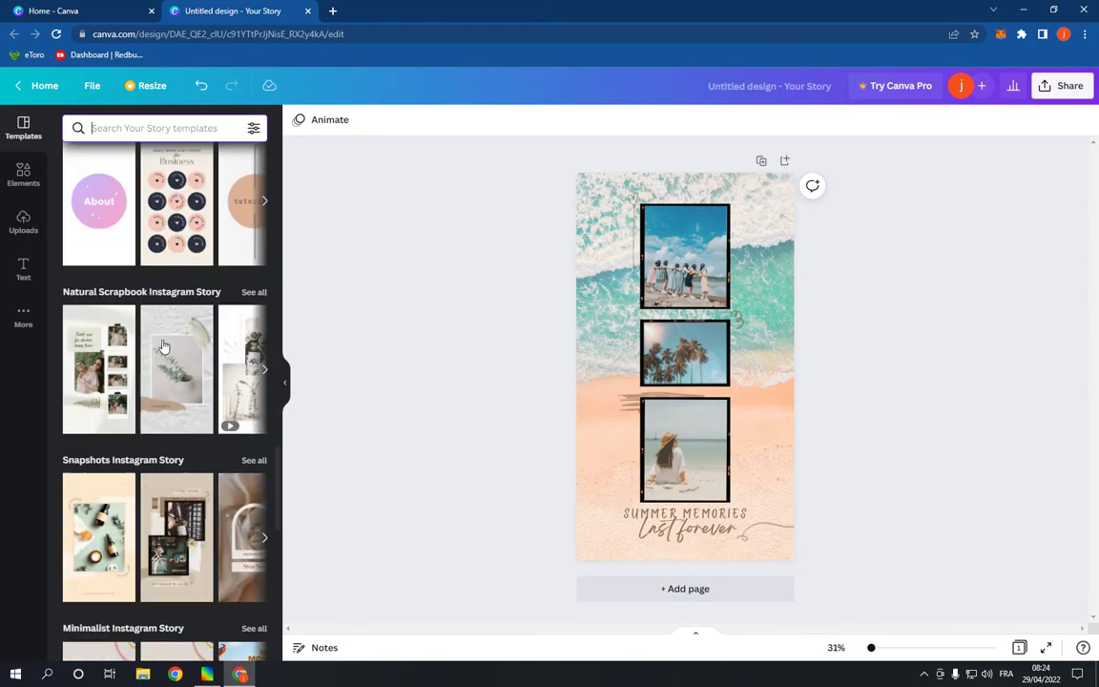